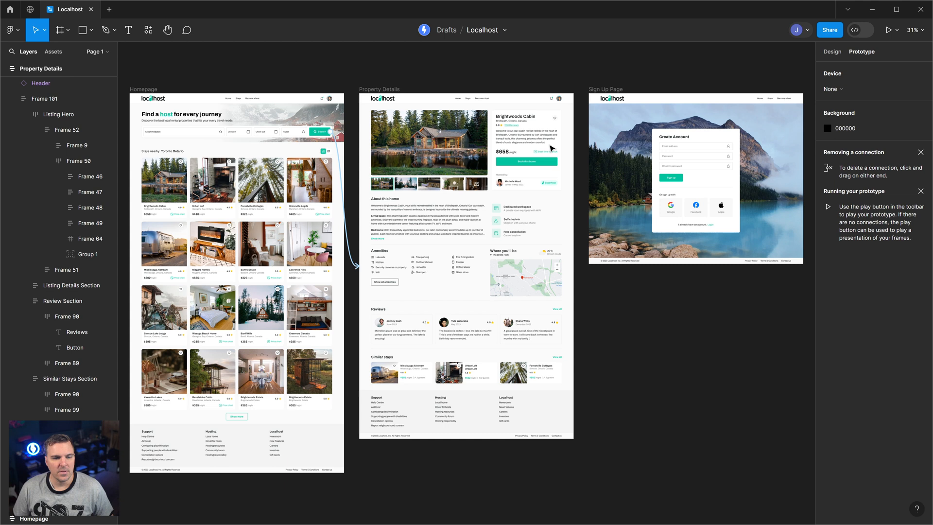
pyautogui.moveTo(618, 93)
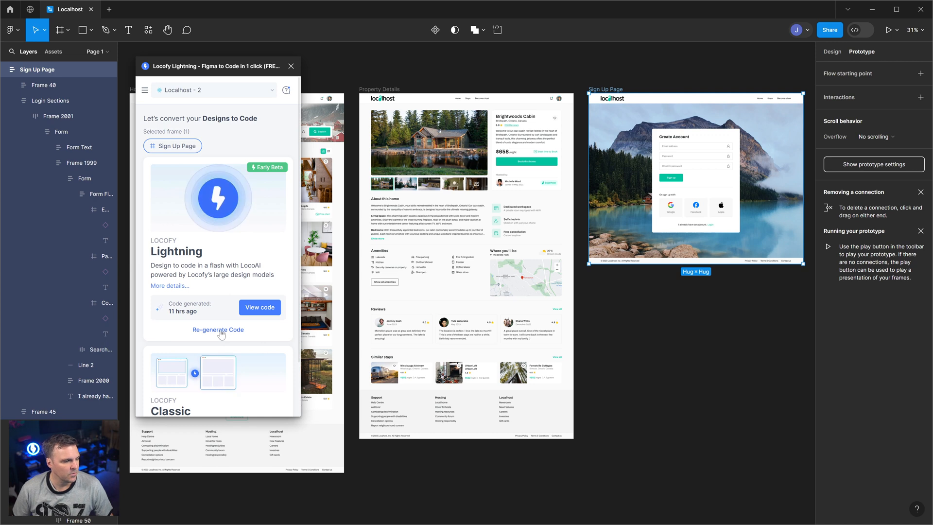
# Re-generate the Locofy code for the Sign Up Page frame to refresh its preview
pyautogui.click(218, 330)
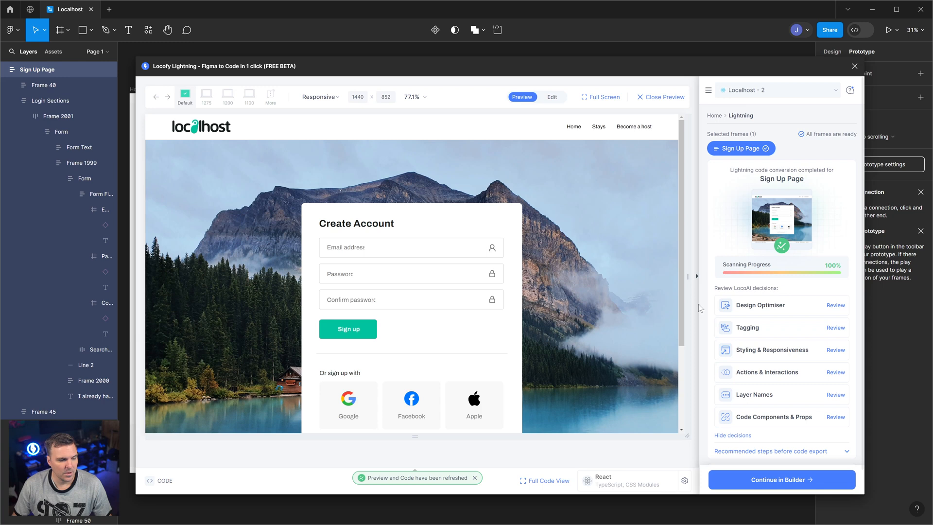
pyautogui.moveTo(367, 254)
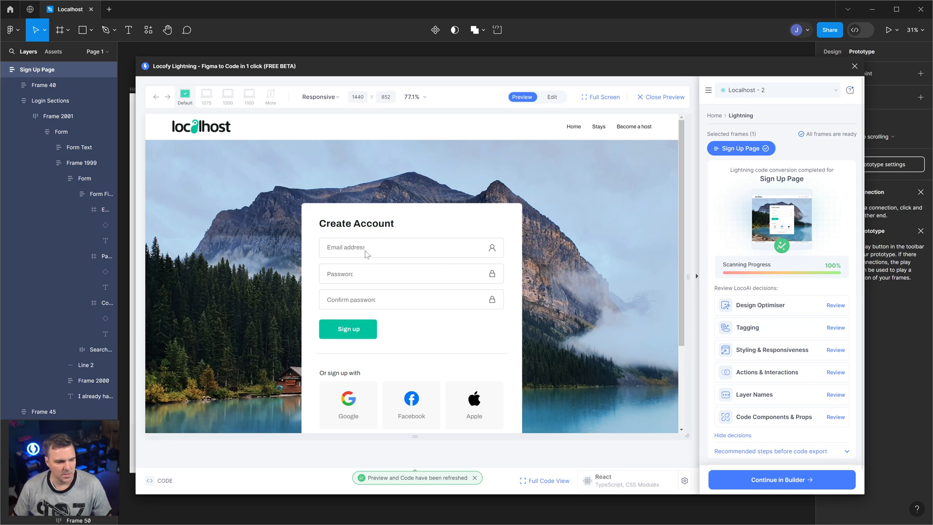
pyautogui.moveTo(517, 245)
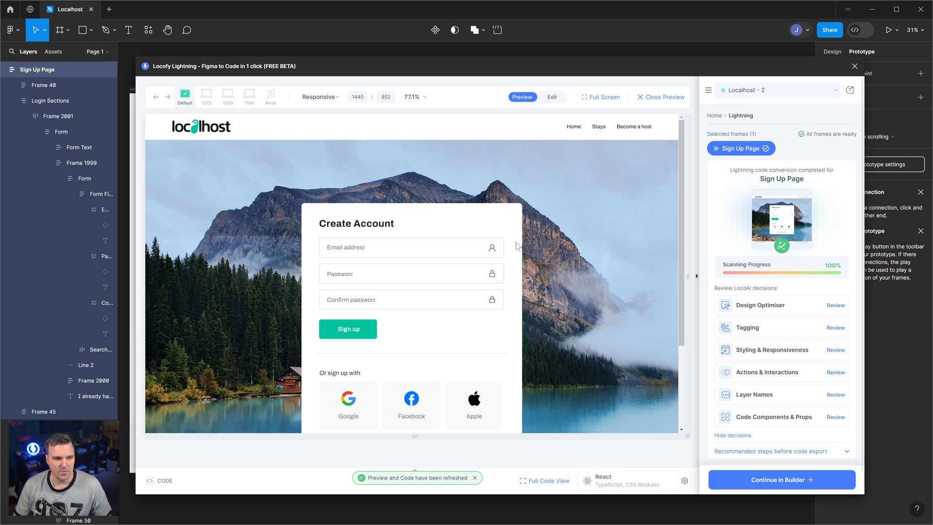
# In Edit mode, tag the Email address field as an Input with type Email
pyautogui.click(552, 96)
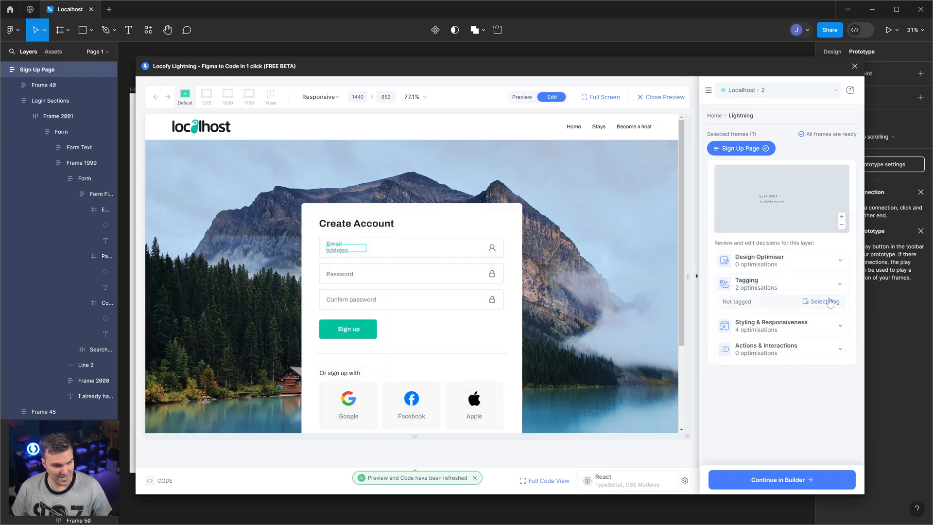
pyautogui.click(824, 301)
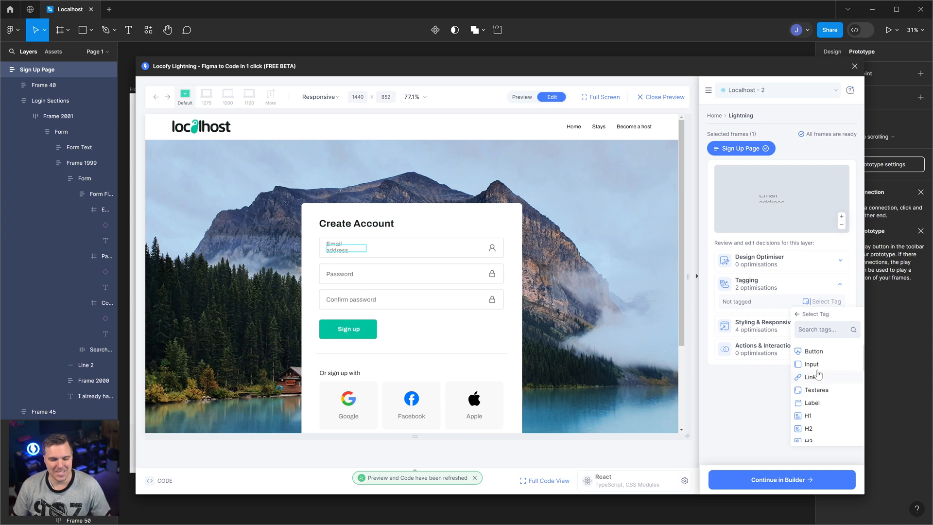
pyautogui.click(806, 364)
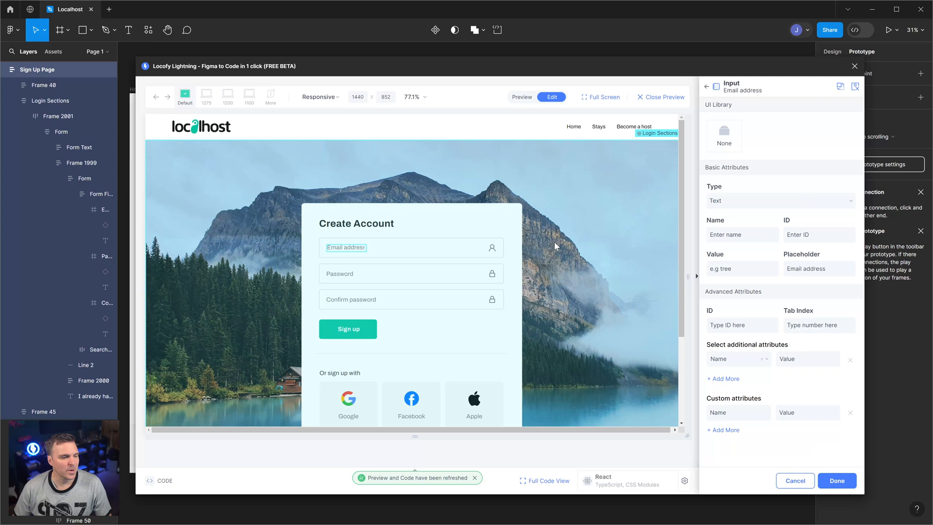
pyautogui.click(781, 200)
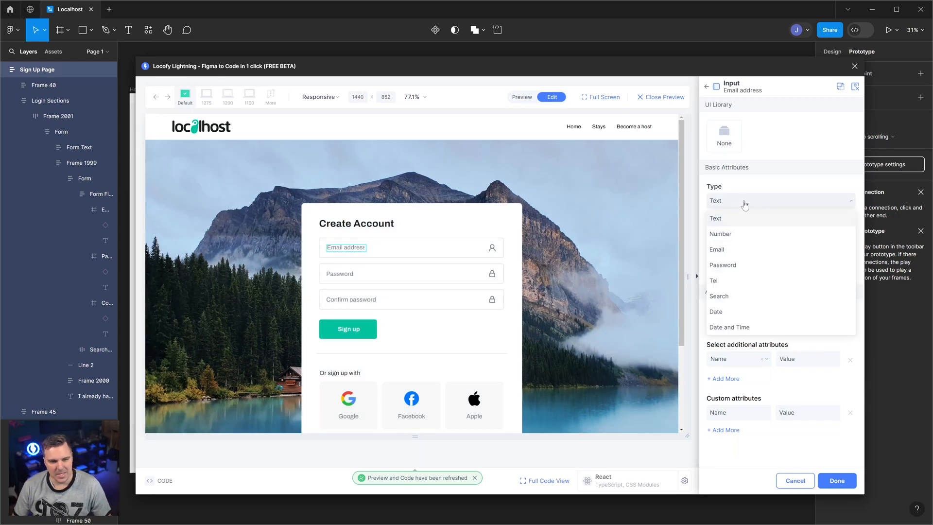
pyautogui.moveTo(735, 252)
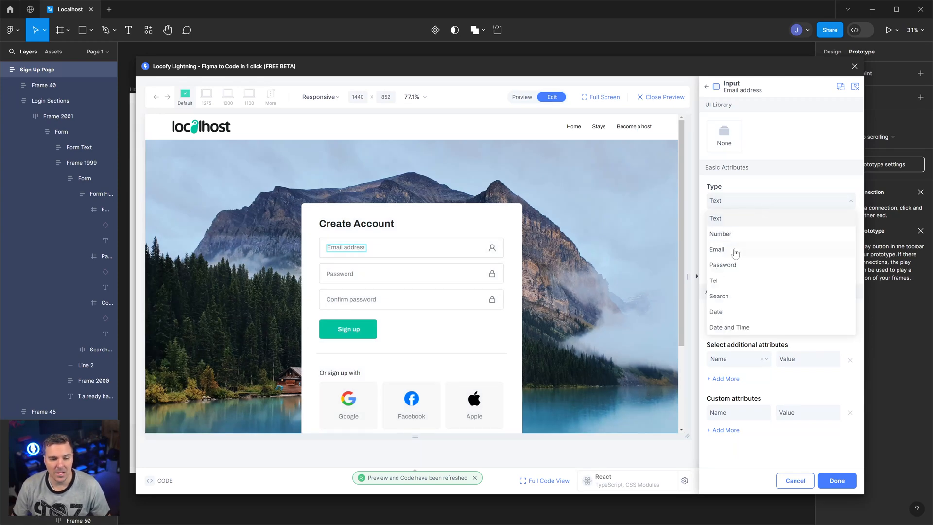
pyautogui.click(717, 248)
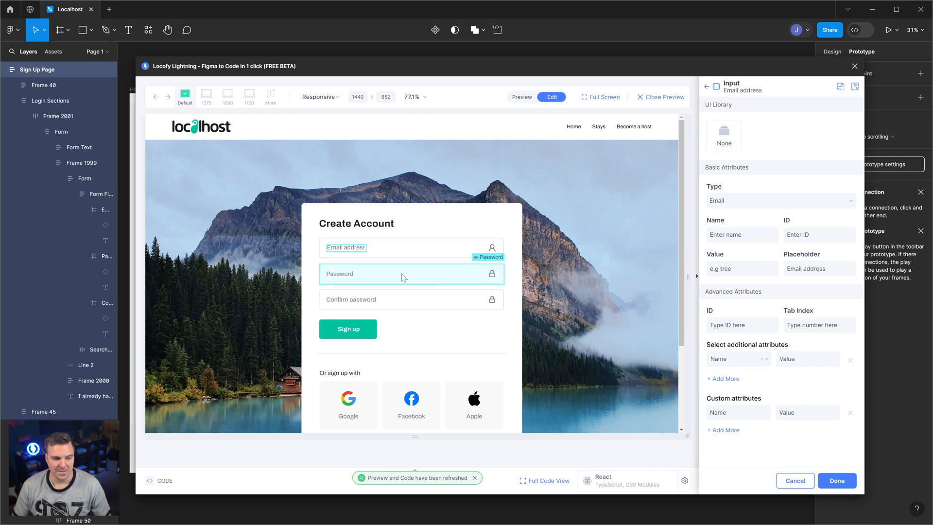
pyautogui.moveTo(799, 480)
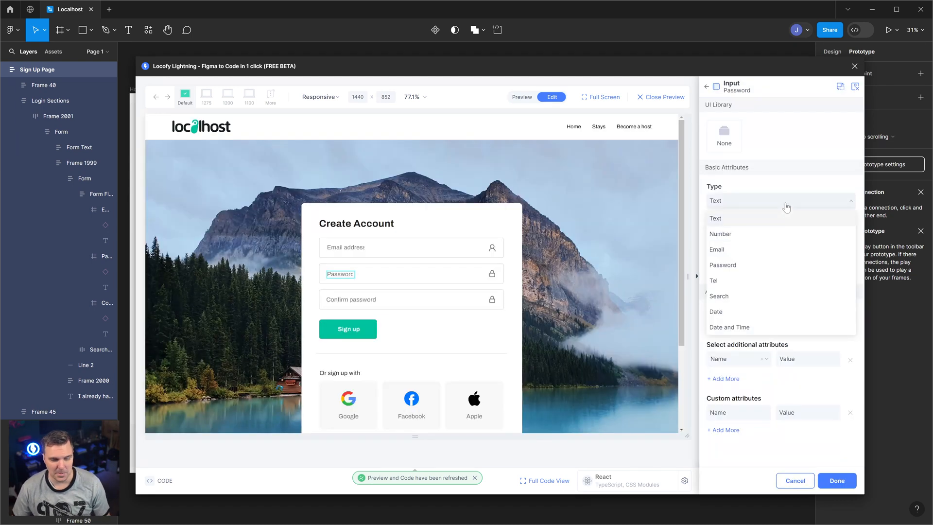
# Set the Password field's input type to Password and confirm with Done
pyautogui.click(723, 264)
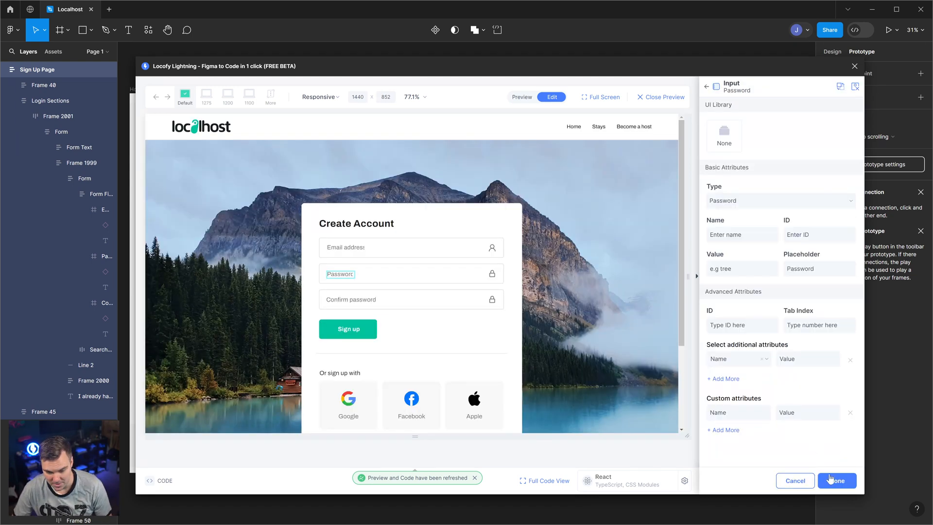
pyautogui.click(837, 480)
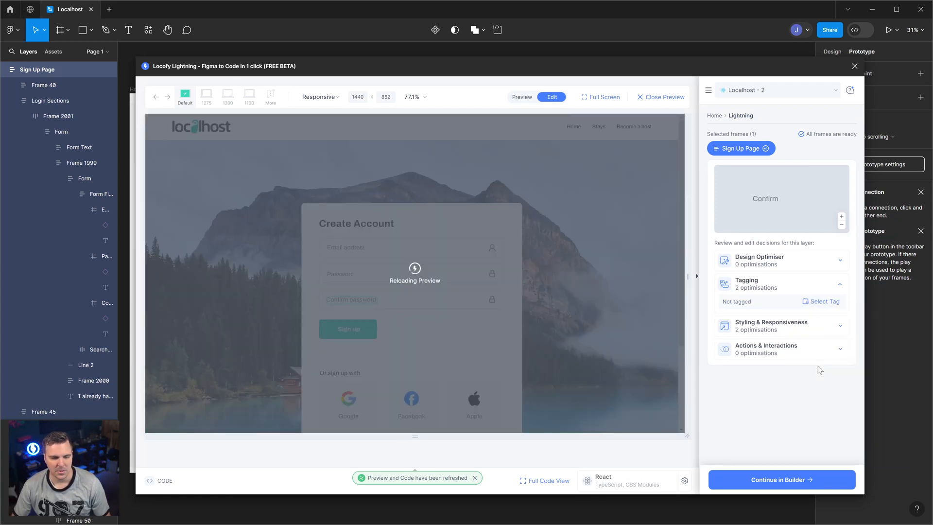
# Tag the Confirm password field as an Input of type Password and confirm
pyautogui.click(369, 299)
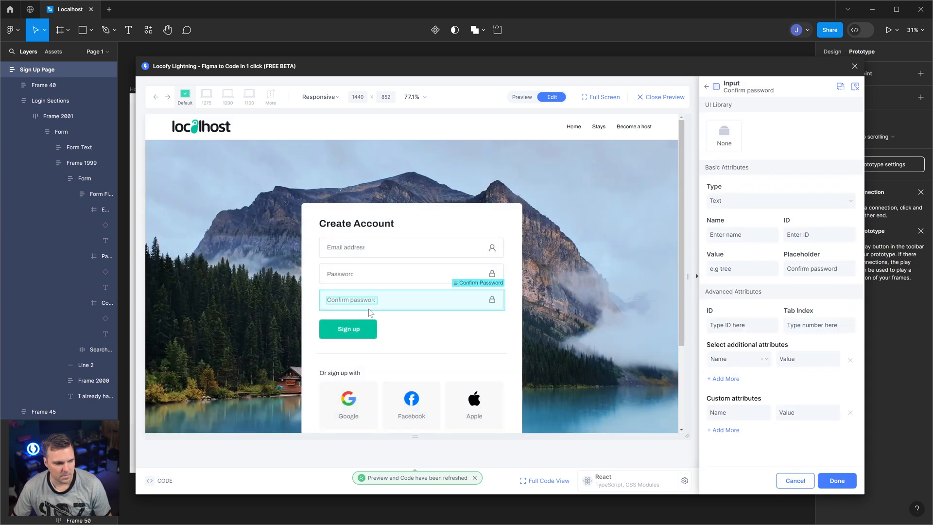
pyautogui.click(779, 201)
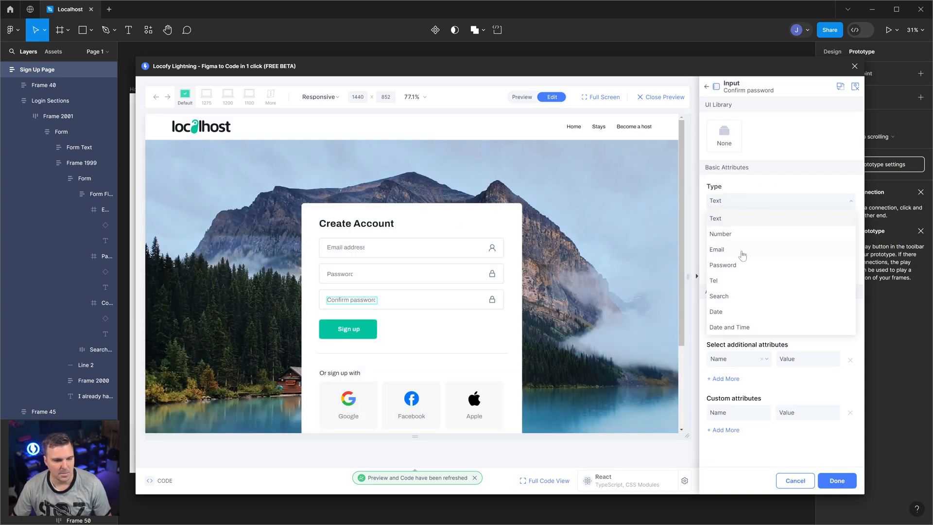
pyautogui.click(723, 264)
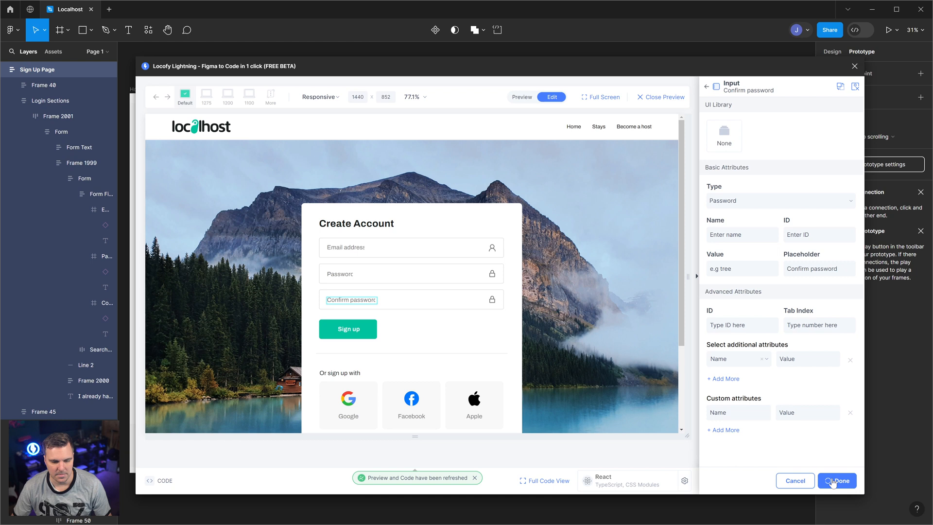
pyautogui.click(837, 480)
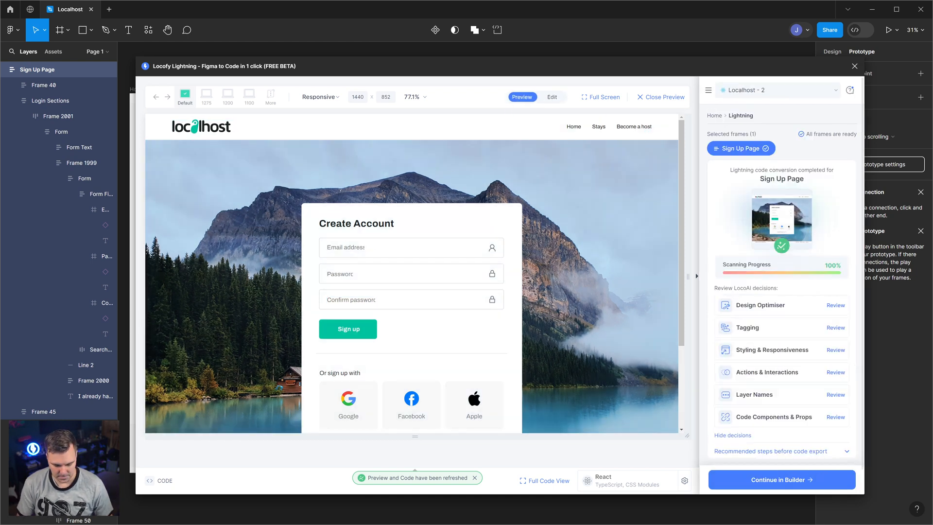
pyautogui.write('dsfjkldsjflkdsj')
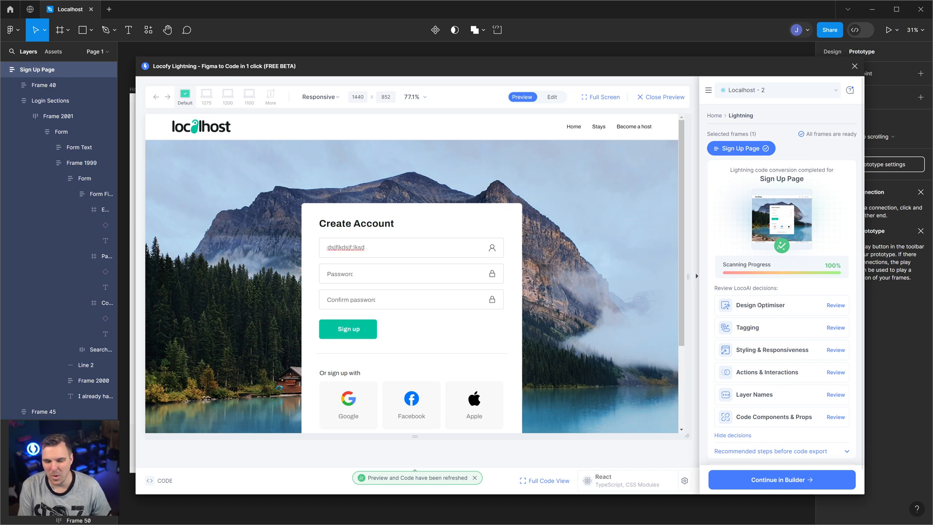
pyautogui.moveTo(680, 259)
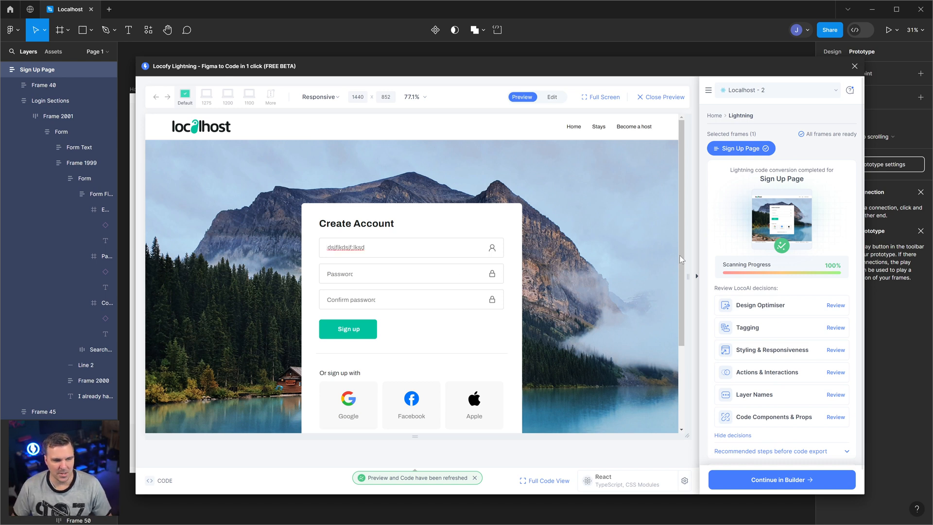
pyautogui.moveTo(557, 105)
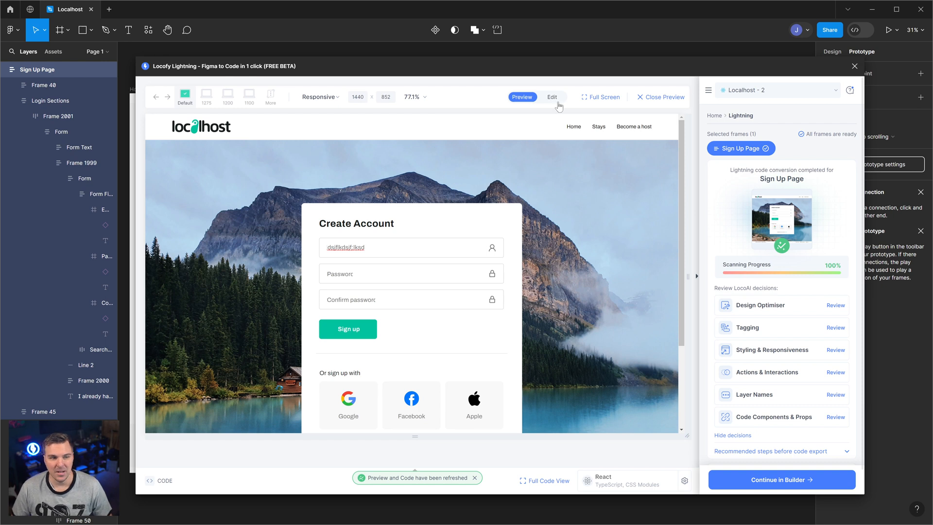
pyautogui.click(551, 96)
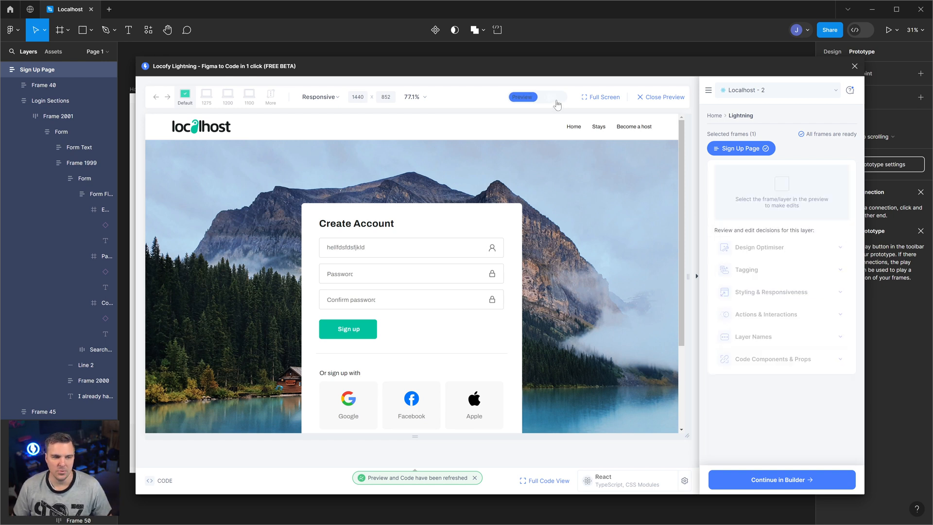
pyautogui.click(551, 97)
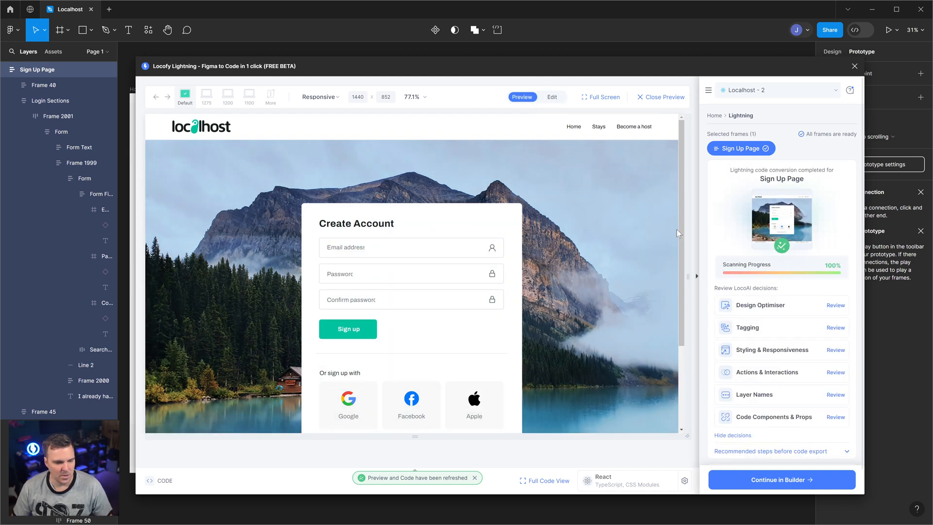
pyautogui.moveTo(839, 353)
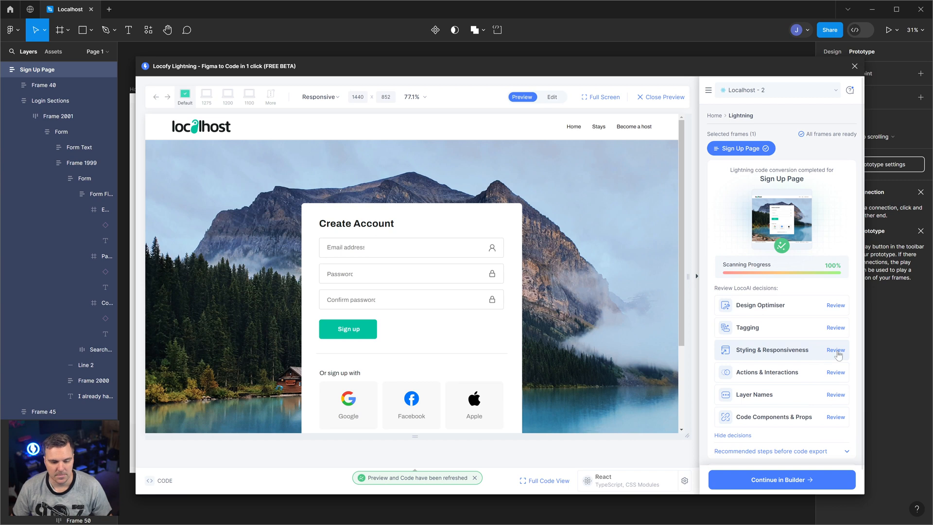
# In Styling & Responsiveness Review, change the Email address text width from Fixed to Fill container
pyautogui.click(836, 350)
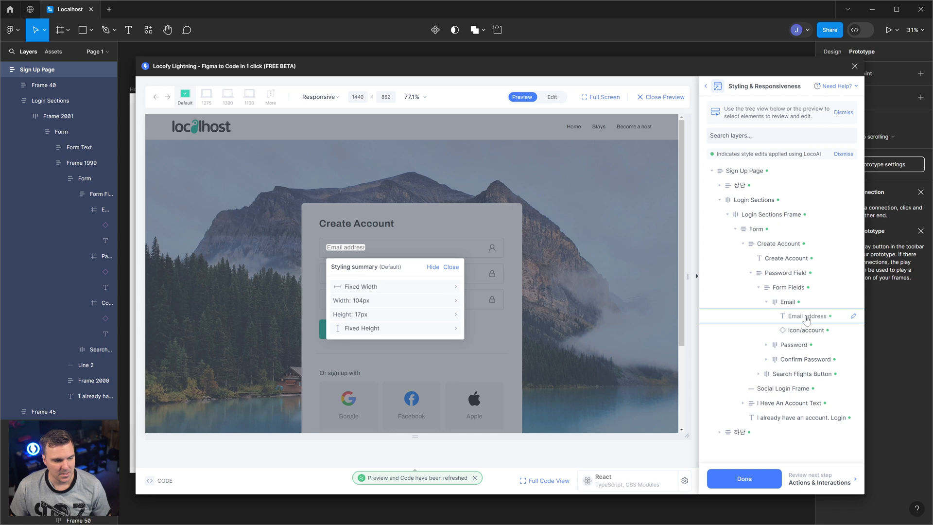
pyautogui.moveTo(445, 283)
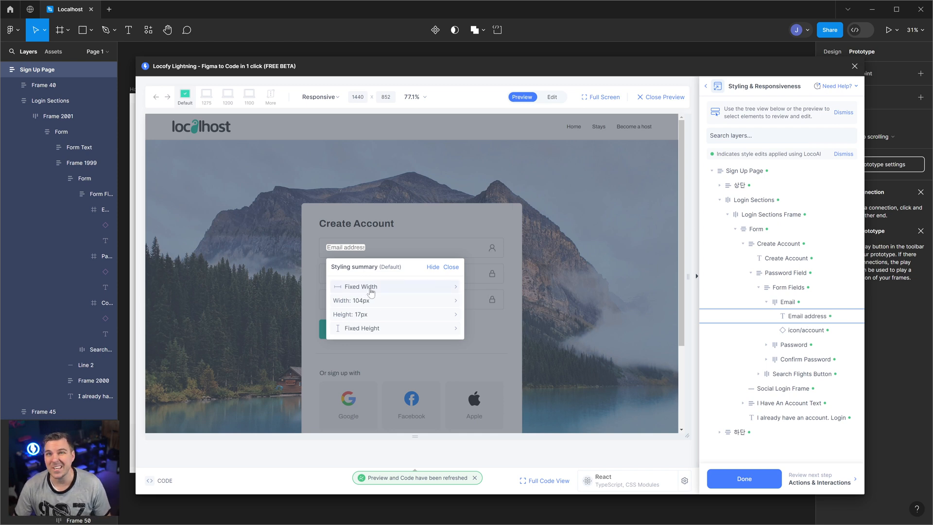
pyautogui.click(360, 286)
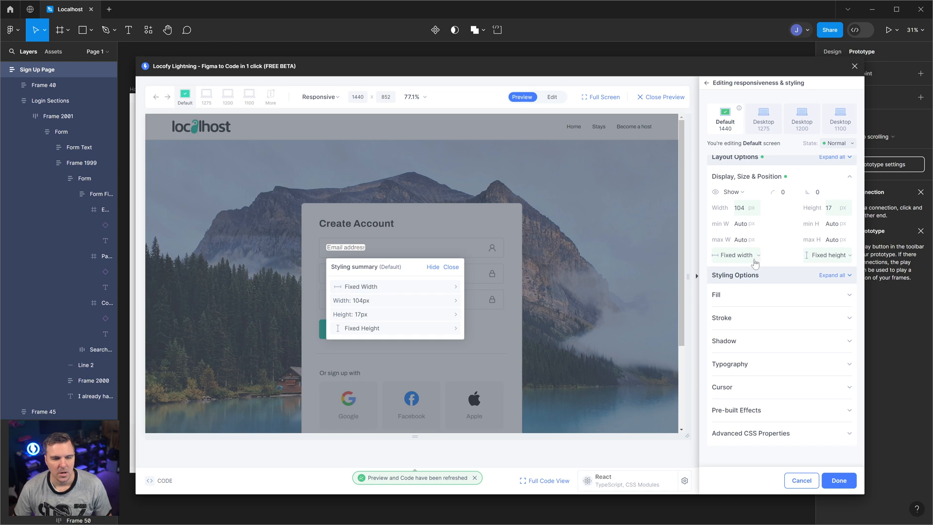
pyautogui.click(735, 255)
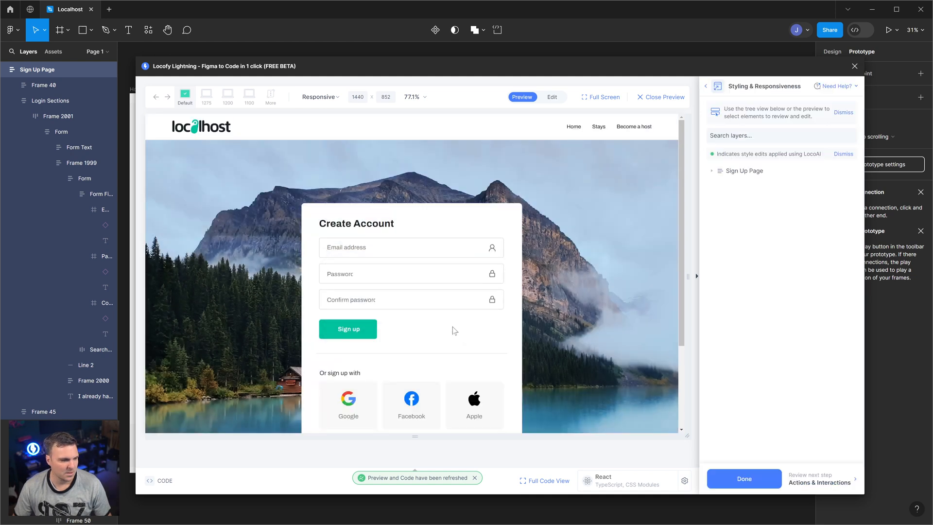
# Change the Password text width to Fill container as well
pyautogui.click(340, 274)
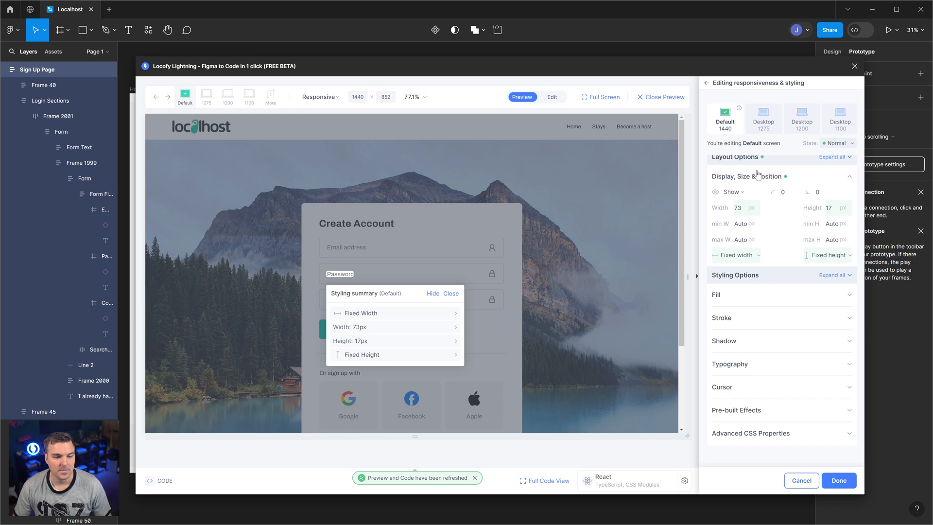
pyautogui.click(735, 254)
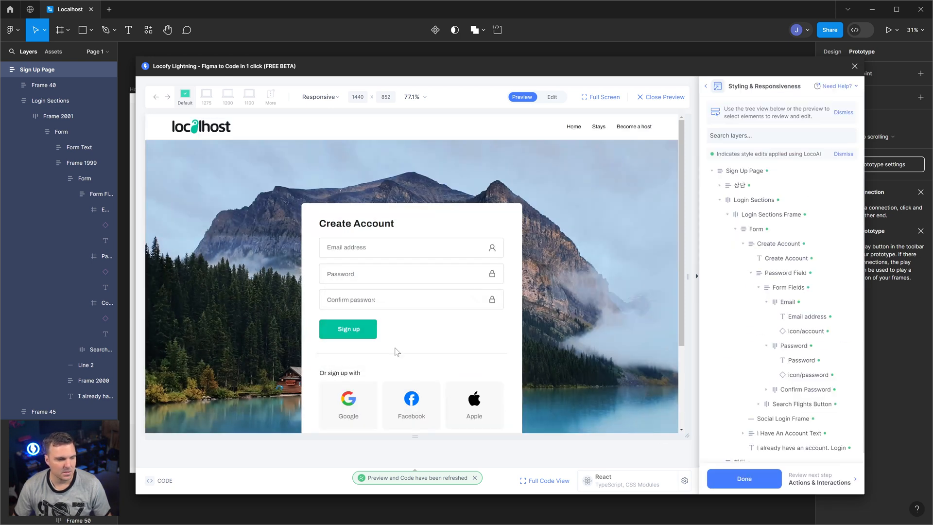
pyautogui.click(351, 299)
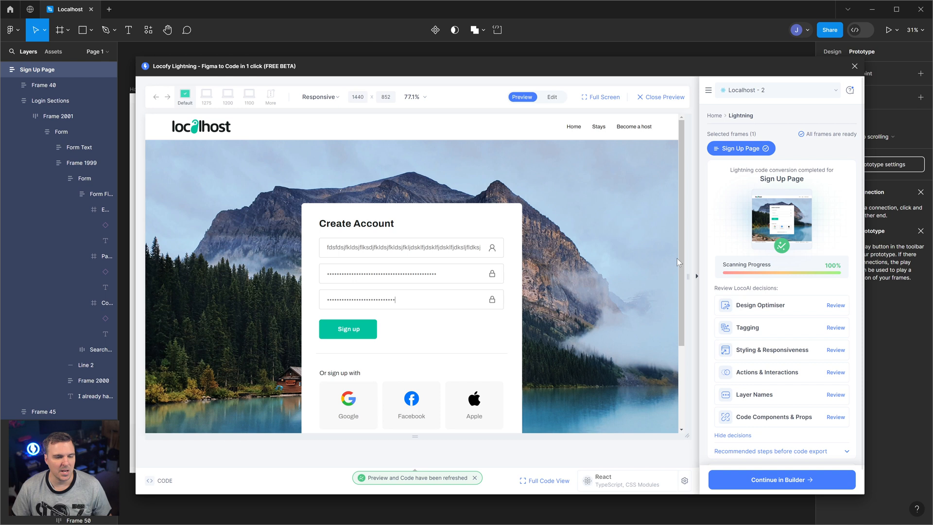
pyautogui.moveTo(688, 276)
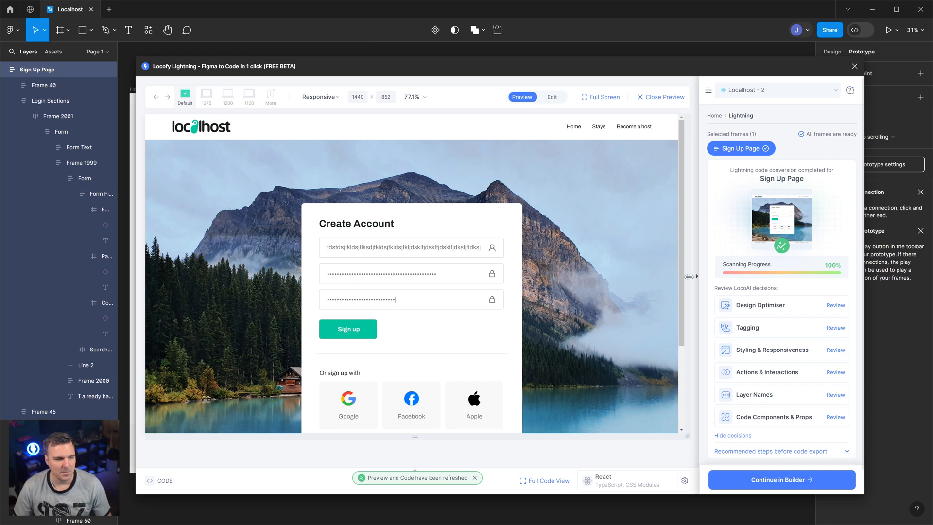